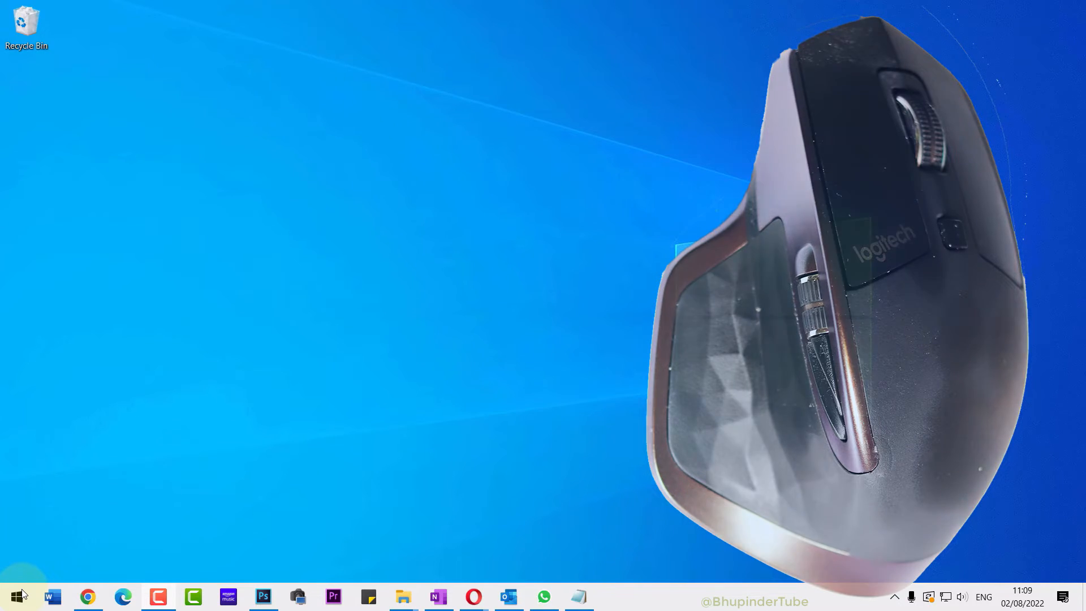
Step: Search 'log' from the Start menu to launch Logitech Options
{"action": "left_click", "coordinate": [17, 595]}
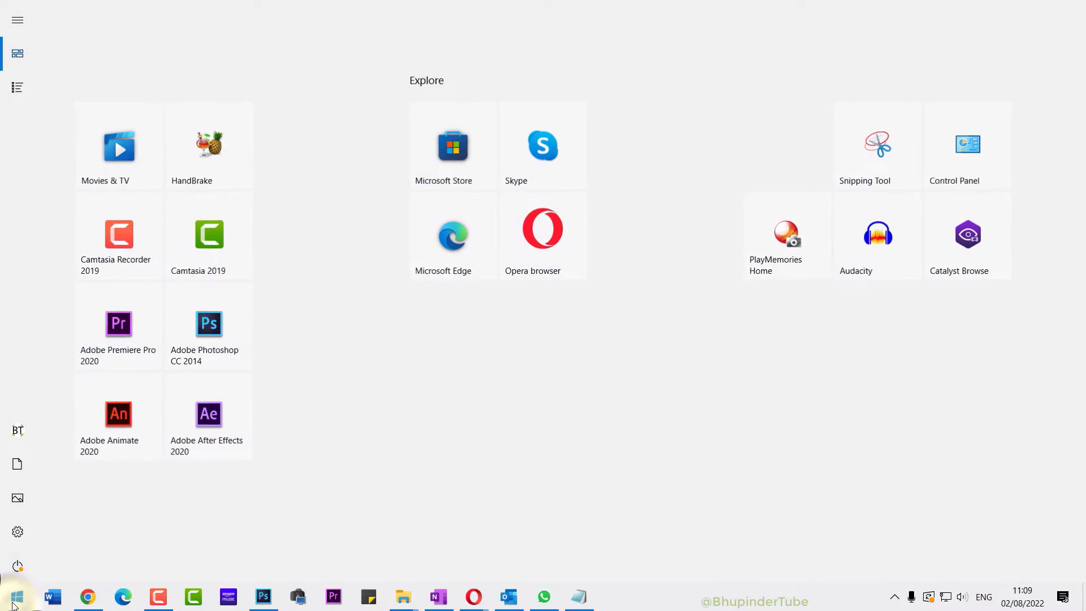
{"action": "type", "text": "log"}
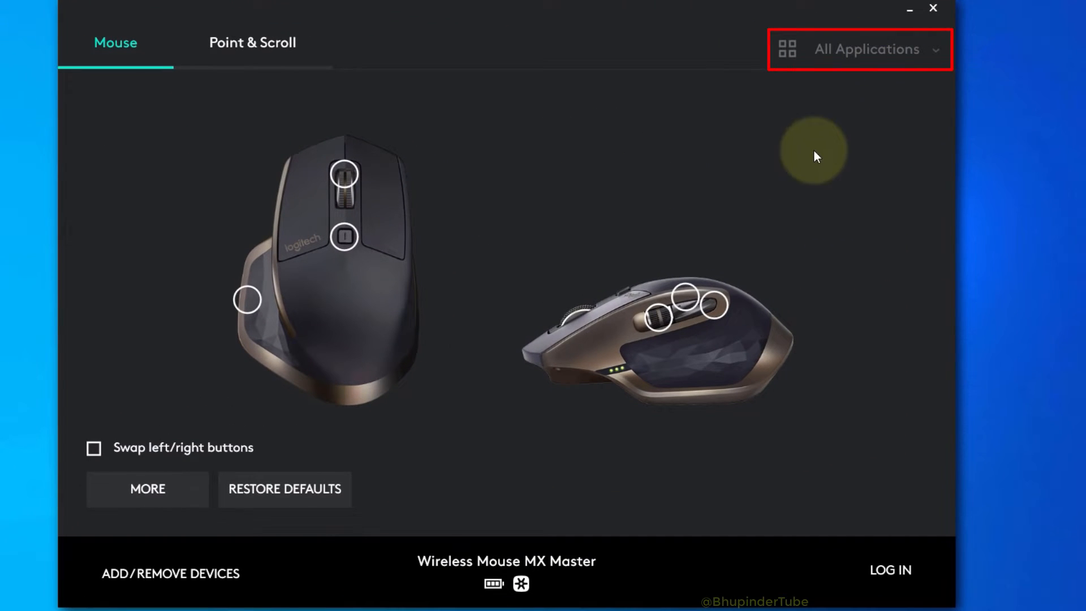
Step: Turn on Application Specific settings from the All Applications dropdown
{"action": "left_click", "coordinate": [866, 50]}
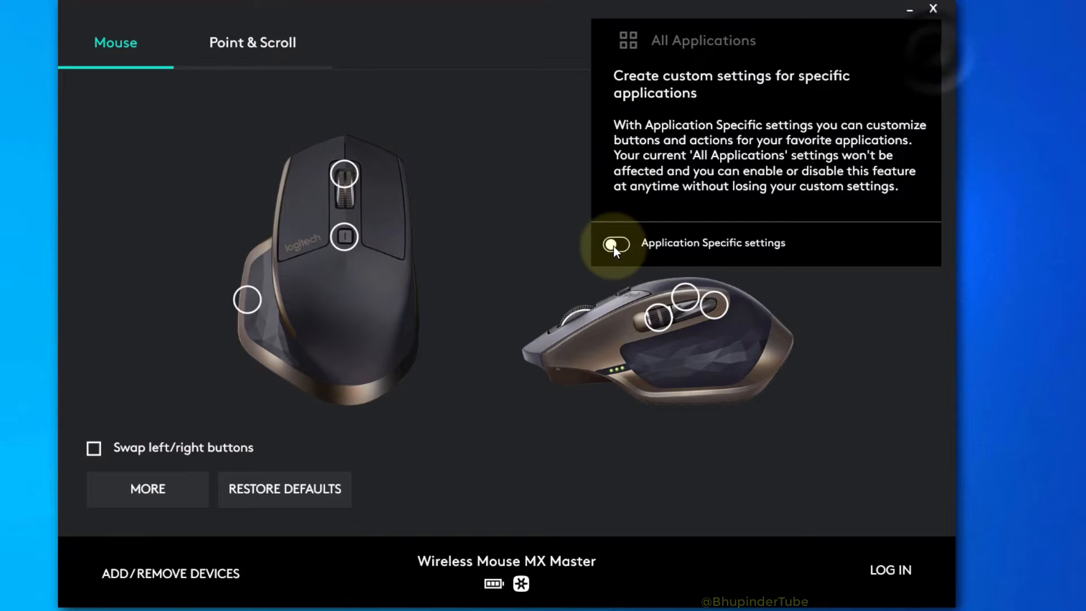
{"action": "left_click", "coordinate": [616, 242]}
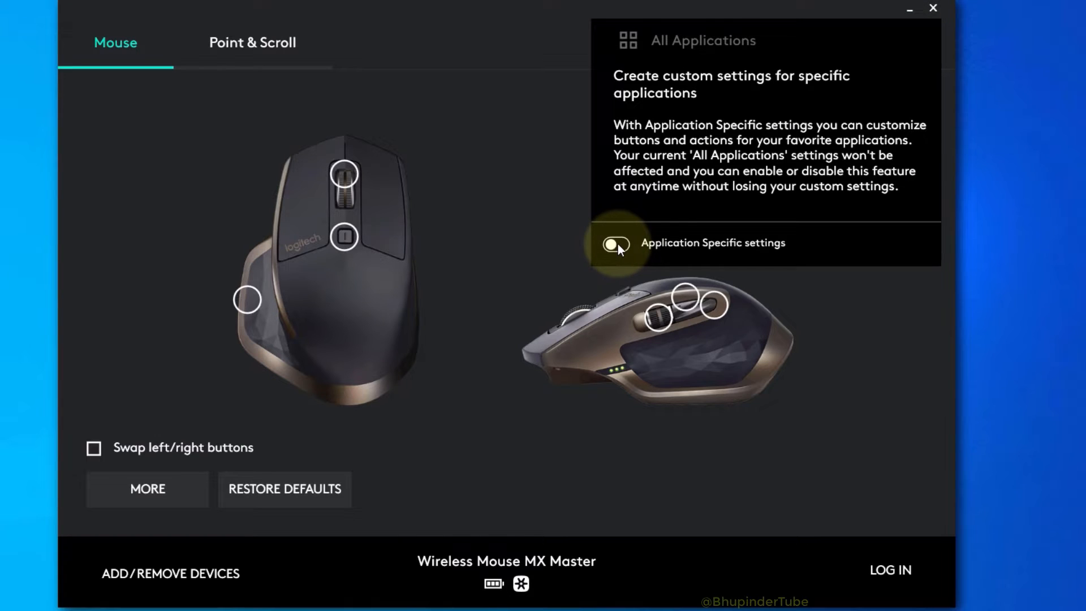
{"action": "left_click", "coordinate": [617, 243]}
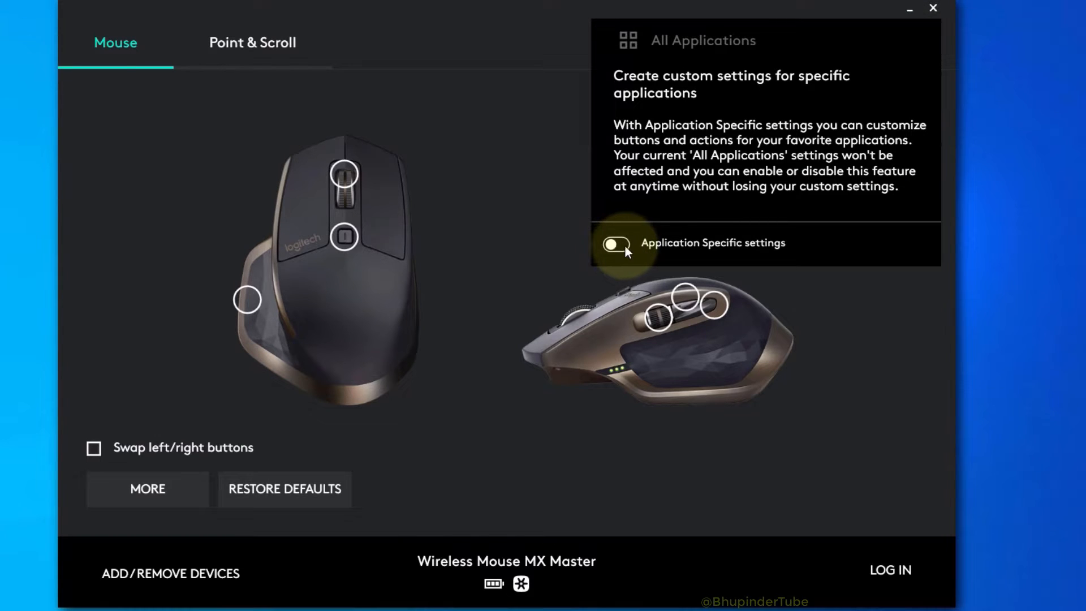
{"action": "left_click", "coordinate": [616, 242]}
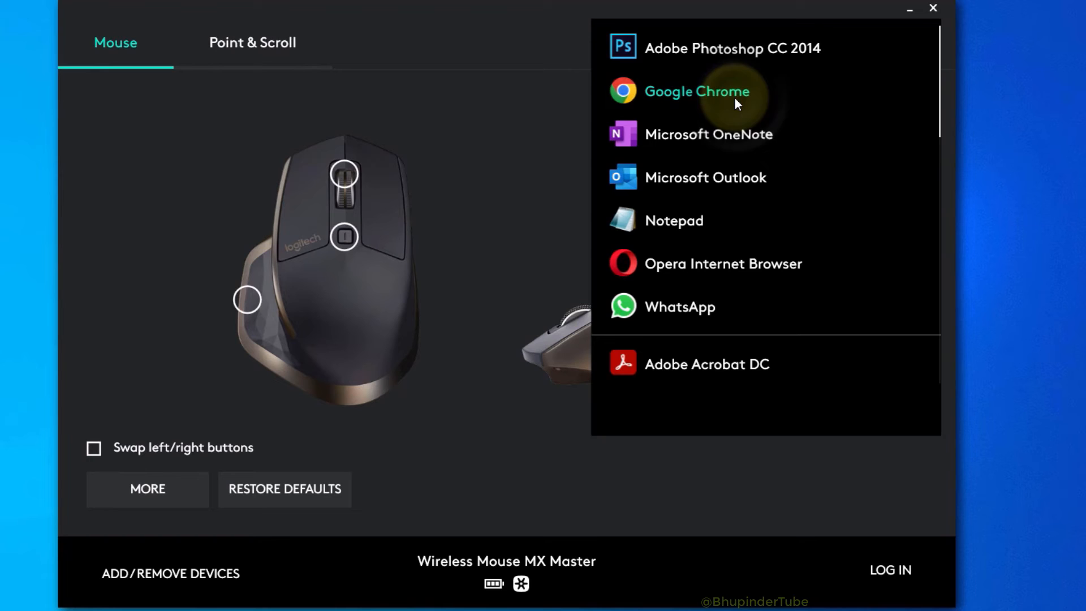
Step: Add an Adobe Photoshop CC 2014 profile from the application list
{"action": "scroll", "scroll_direction": "down", "scroll_amount": 3}
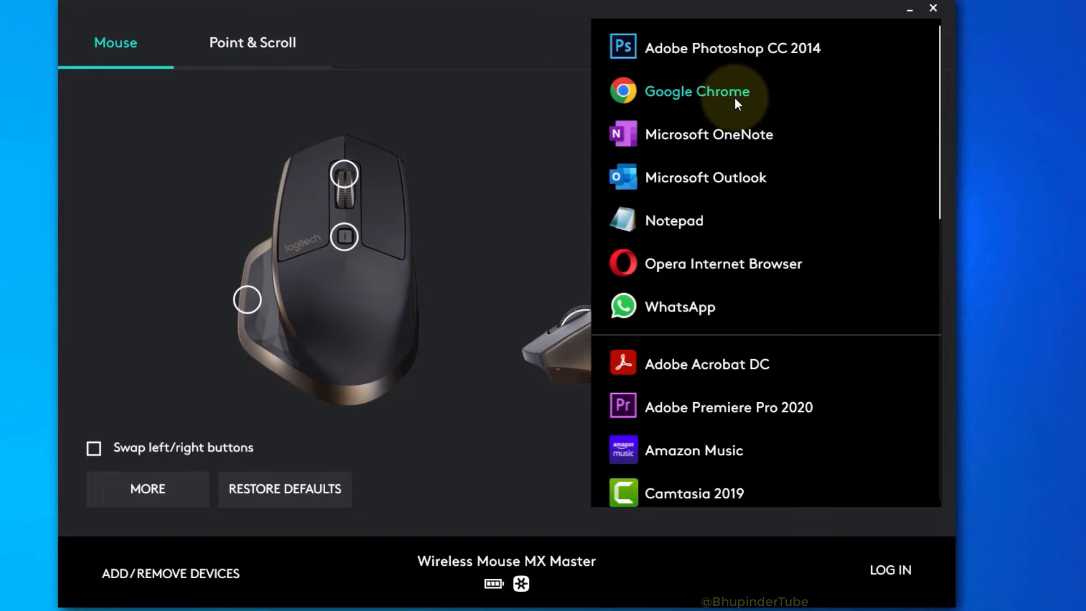
{"action": "mouse_move", "coordinate": [765, 60]}
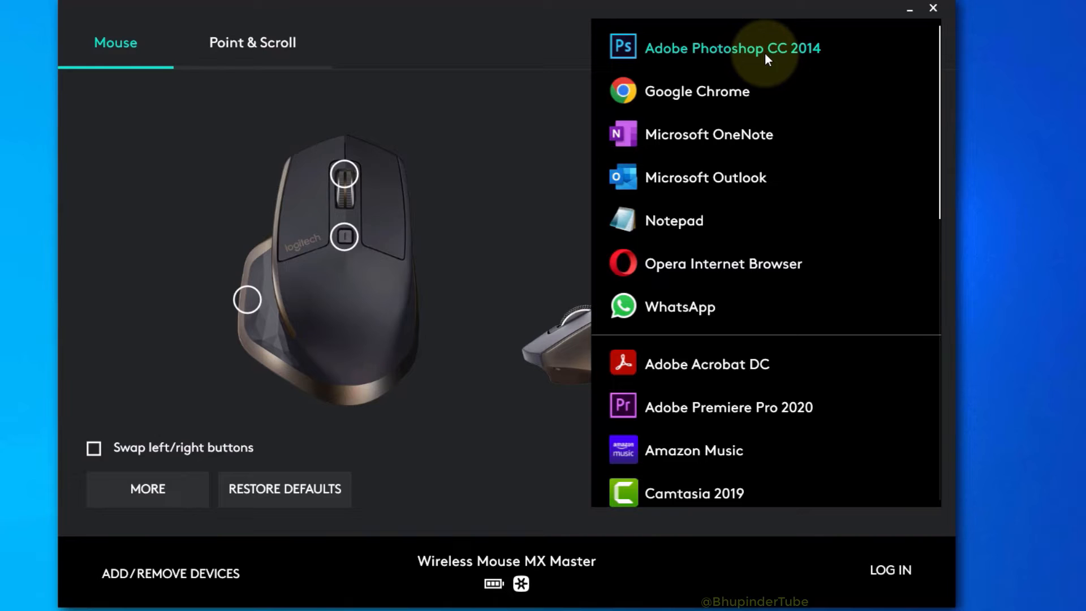
{"action": "mouse_move", "coordinate": [792, 56]}
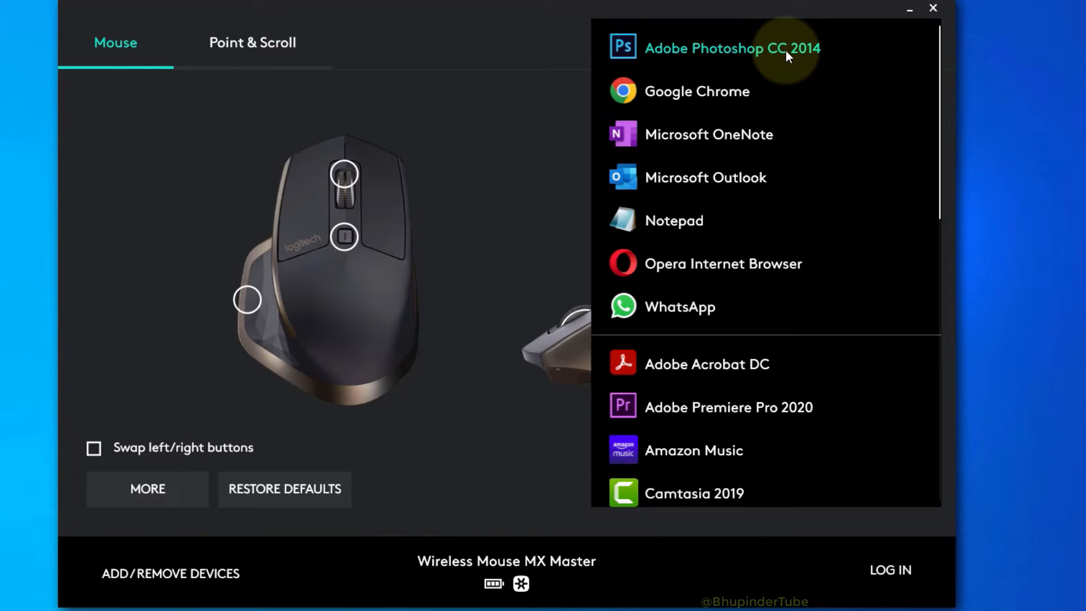
{"action": "left_click", "coordinate": [732, 48]}
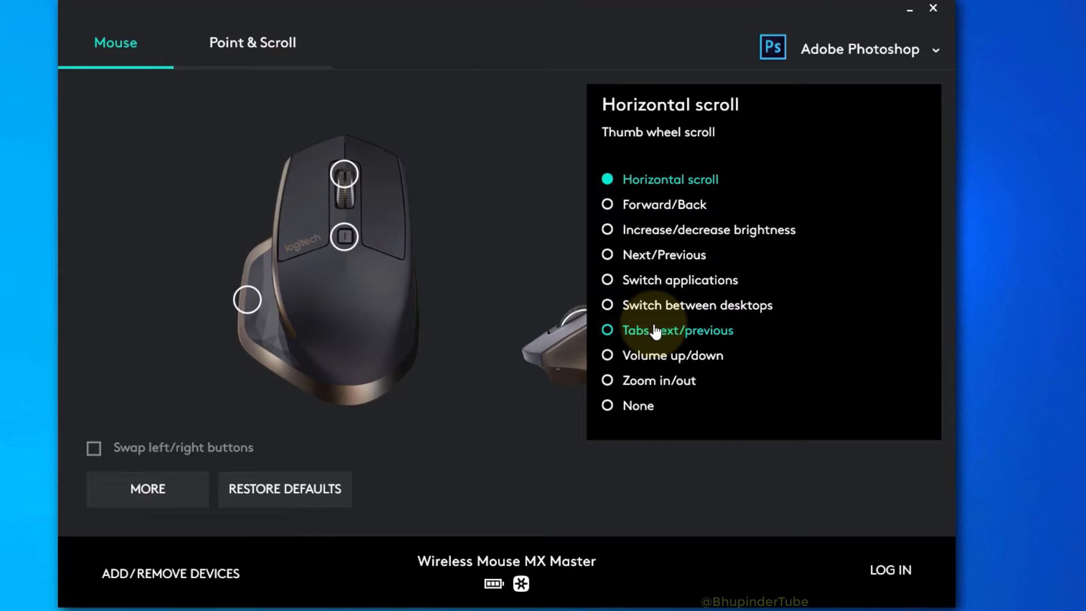
{"action": "mouse_move", "coordinate": [778, 273]}
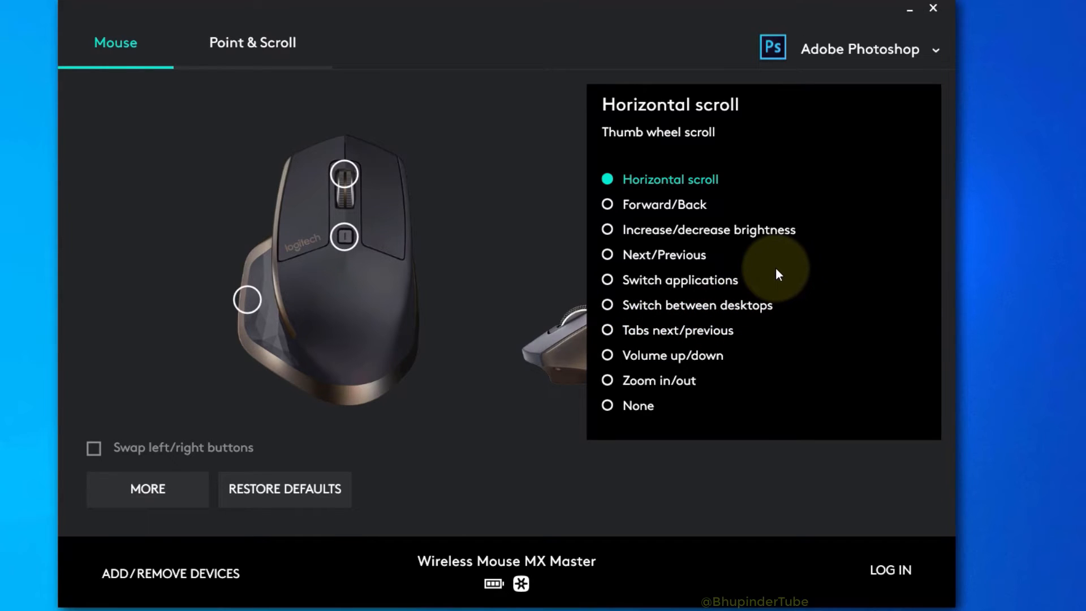
{"action": "mouse_move", "coordinate": [614, 386]}
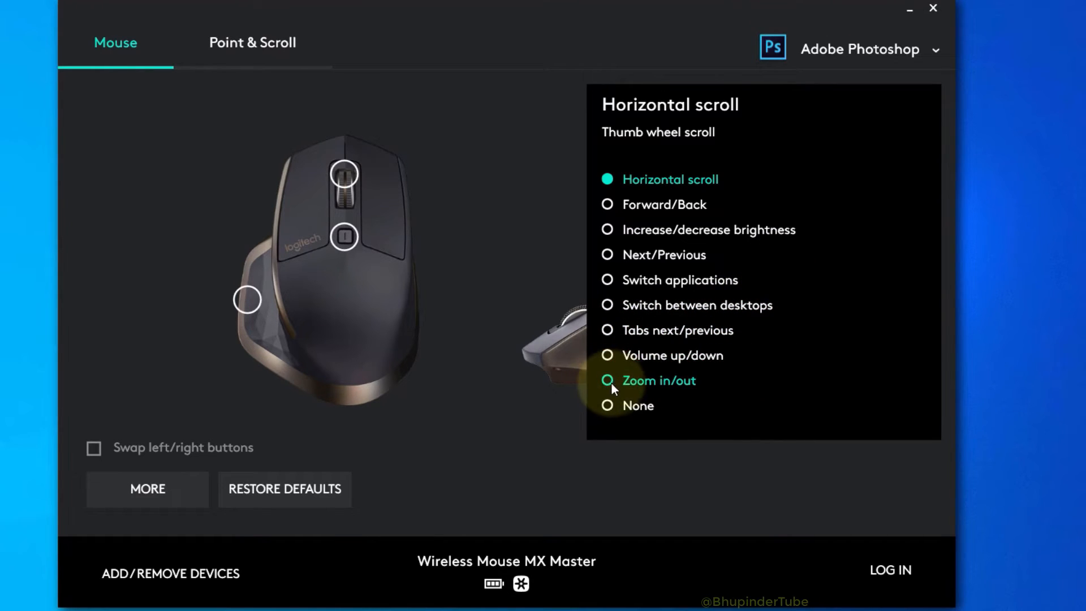
Step: Set the Photoshop thumb wheel to Zoom in/out instead of Horizontal scroll
{"action": "left_click", "coordinate": [607, 380]}
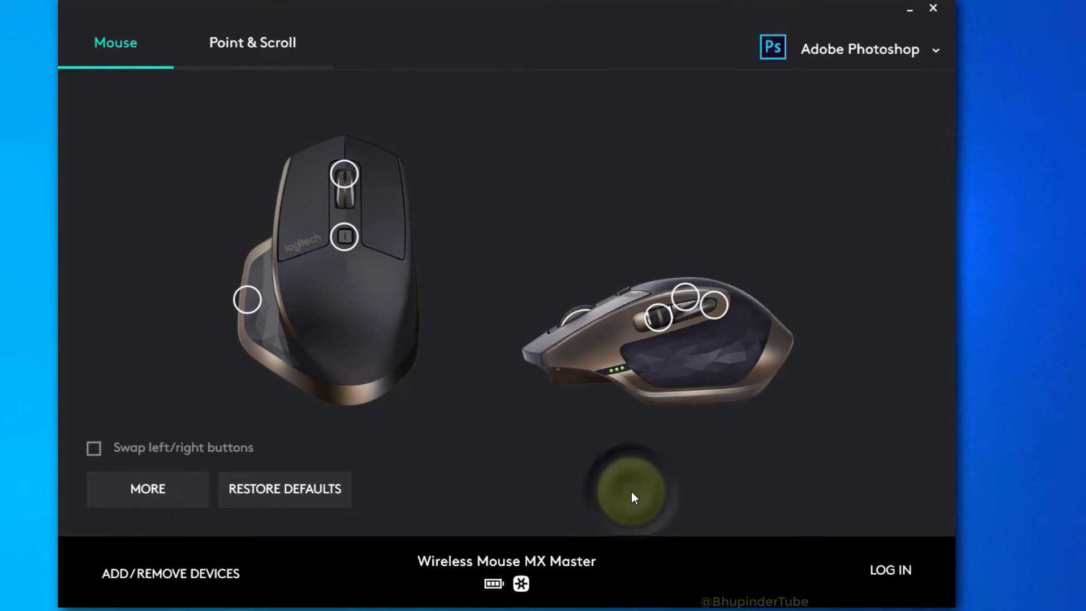
{"action": "mouse_move", "coordinate": [700, 430]}
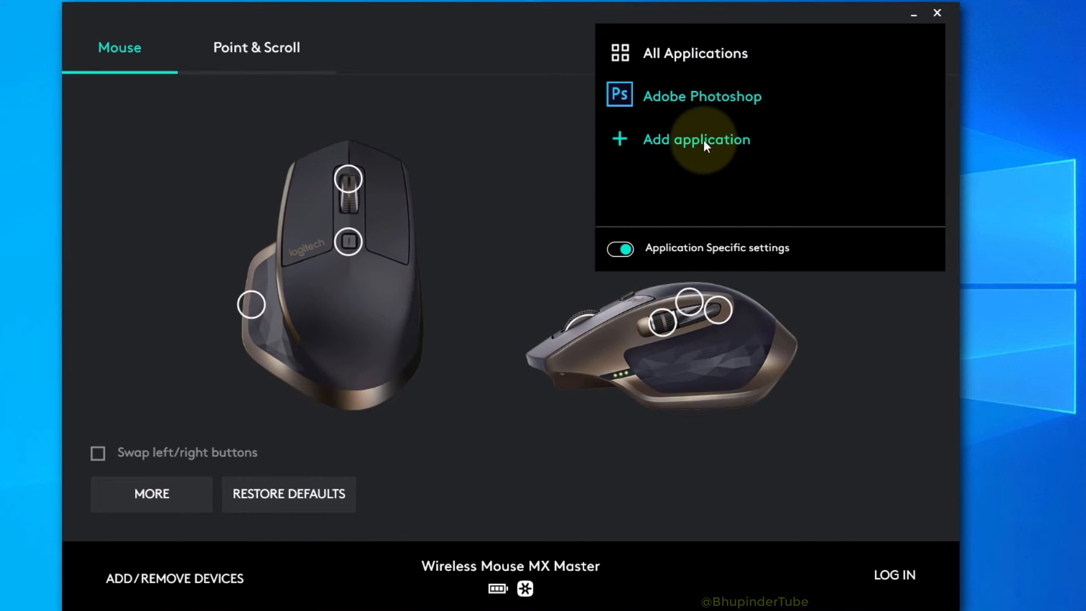
Step: Add a Microsoft OneNote profile via Add application
{"action": "left_click", "coordinate": [696, 140]}
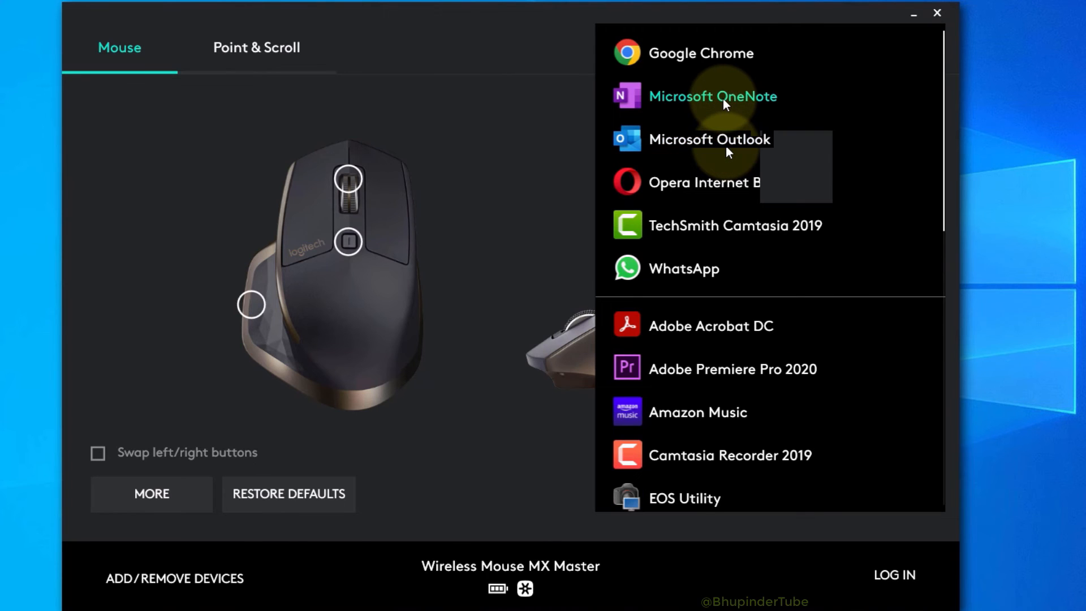
{"action": "left_click", "coordinate": [713, 96]}
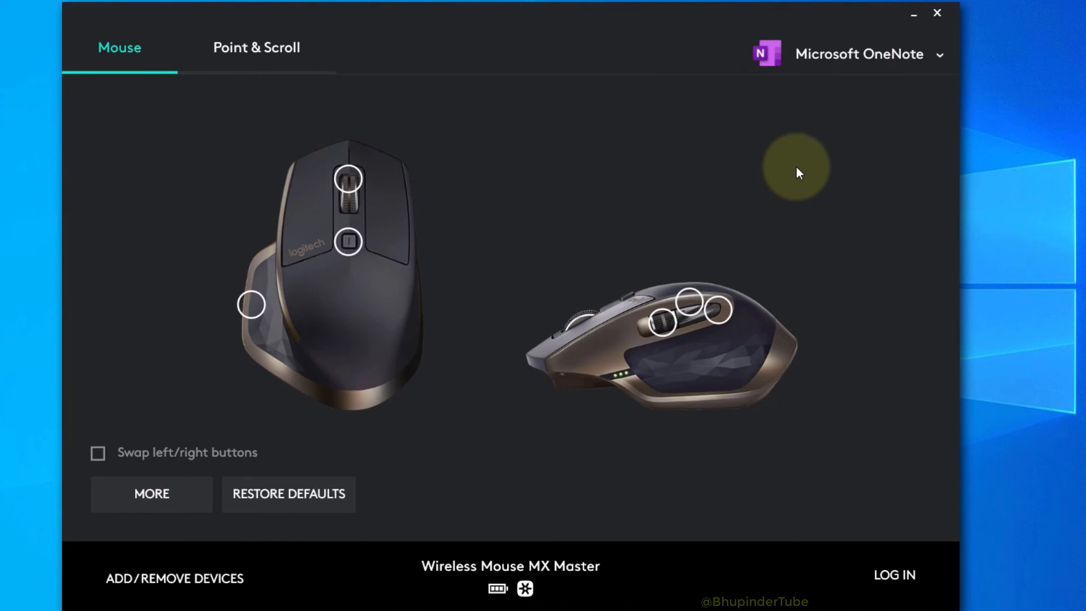